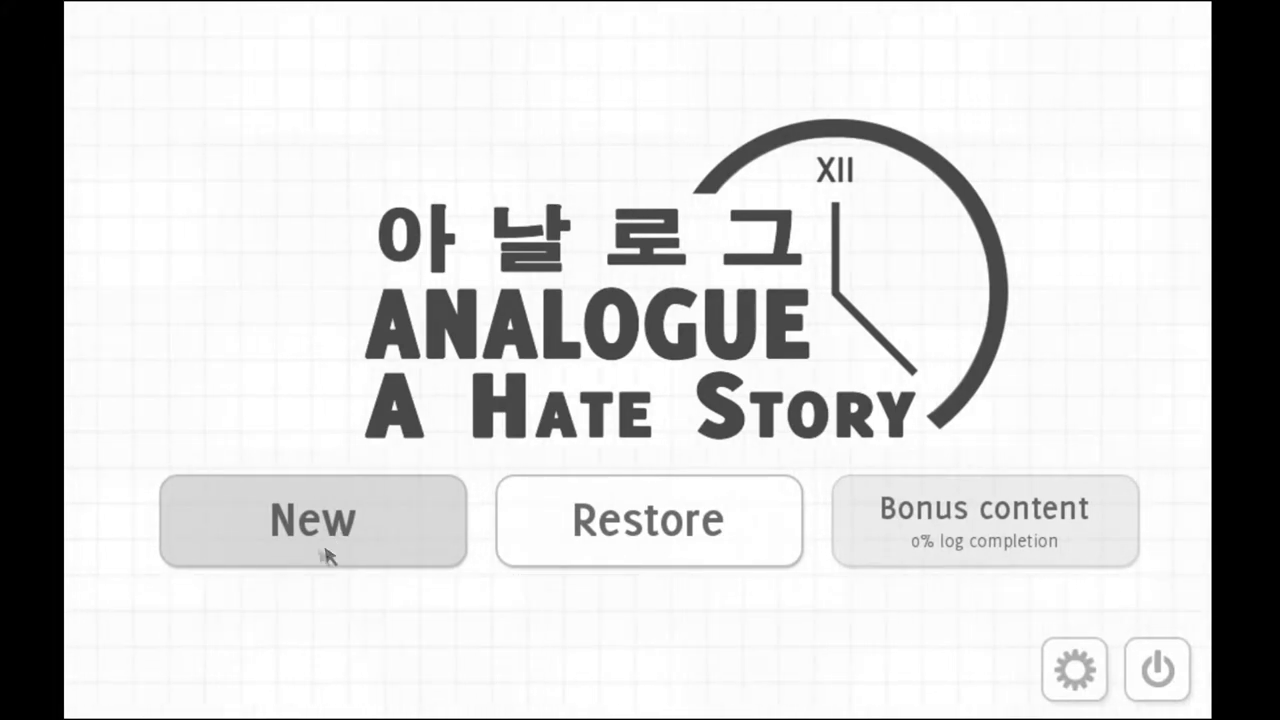
# Start a new game from the title screen, reaching the restricted-mode override terminal
pyautogui.click(316, 524)
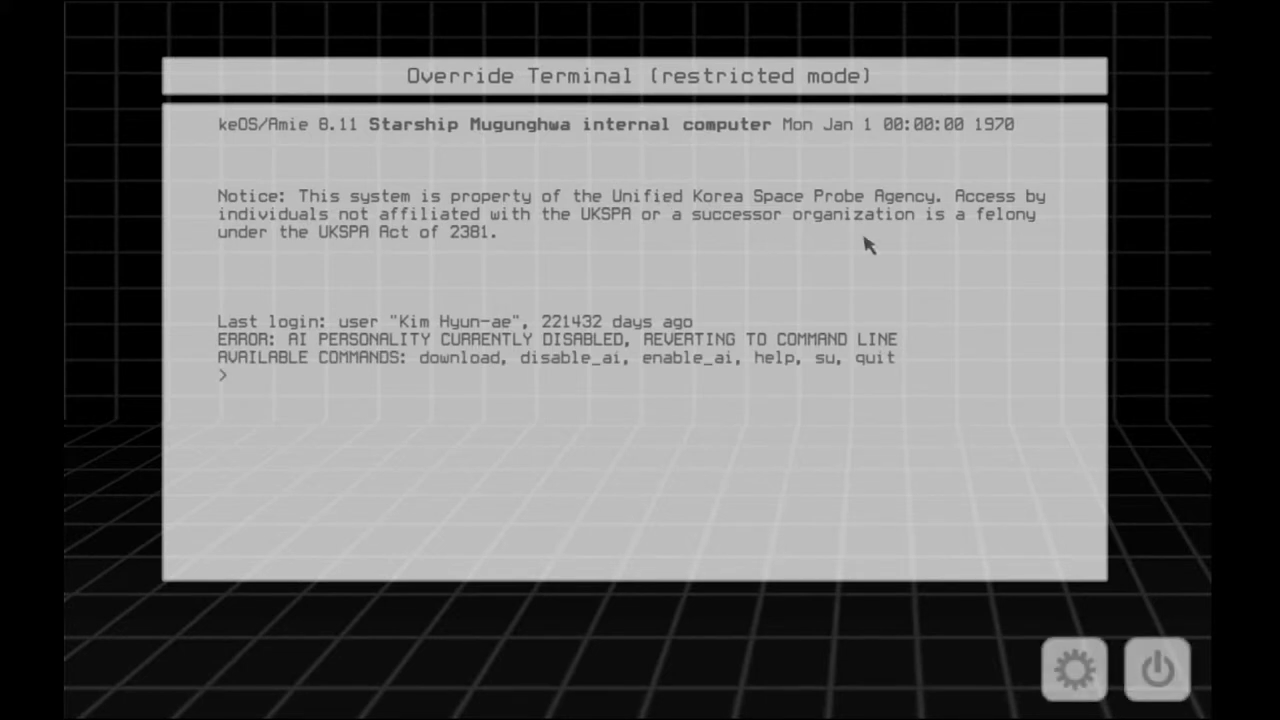
pyautogui.moveTo(1116, 312)
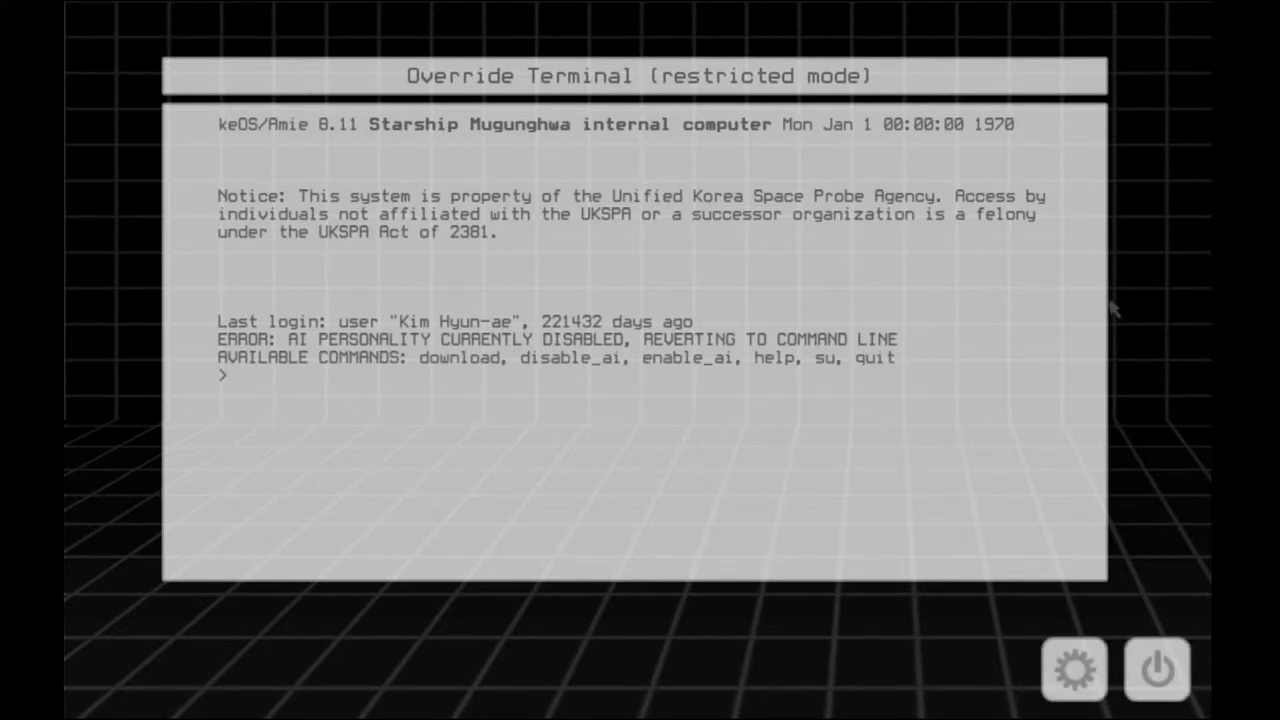
pyautogui.moveTo(832, 124)
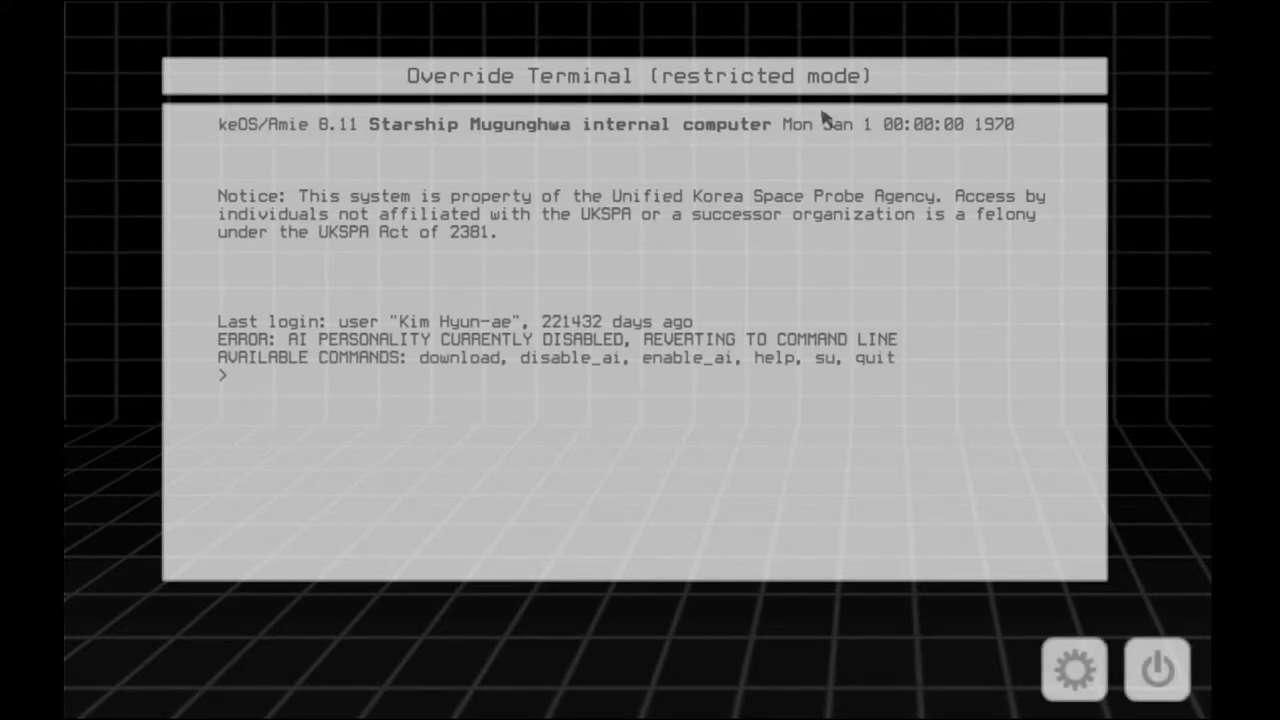
pyautogui.moveTo(342, 252)
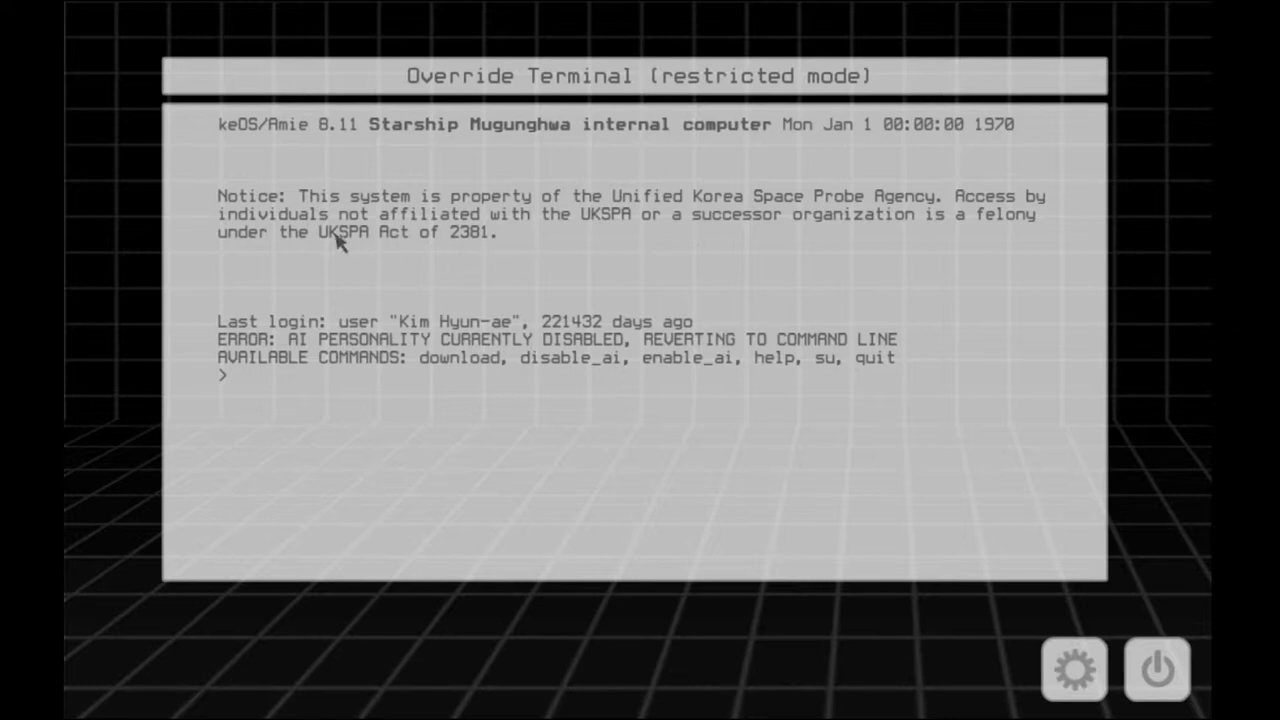
pyautogui.moveTo(472, 280)
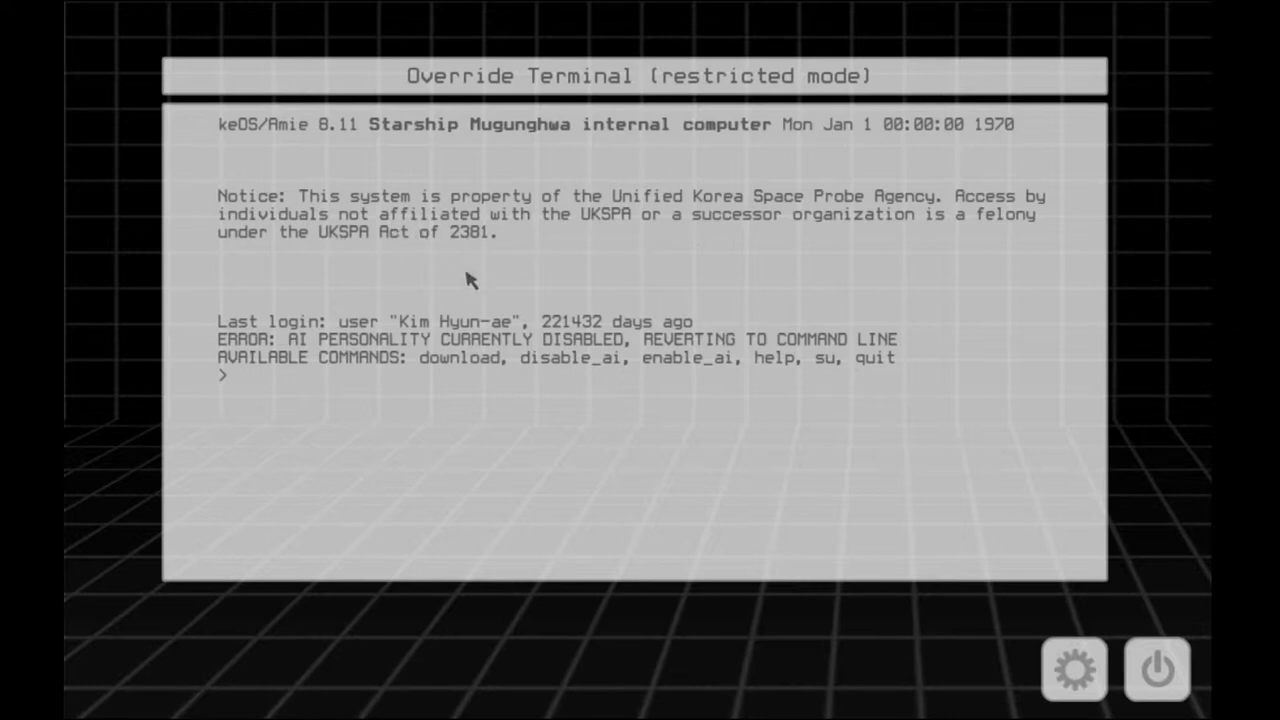
pyautogui.moveTo(556, 340)
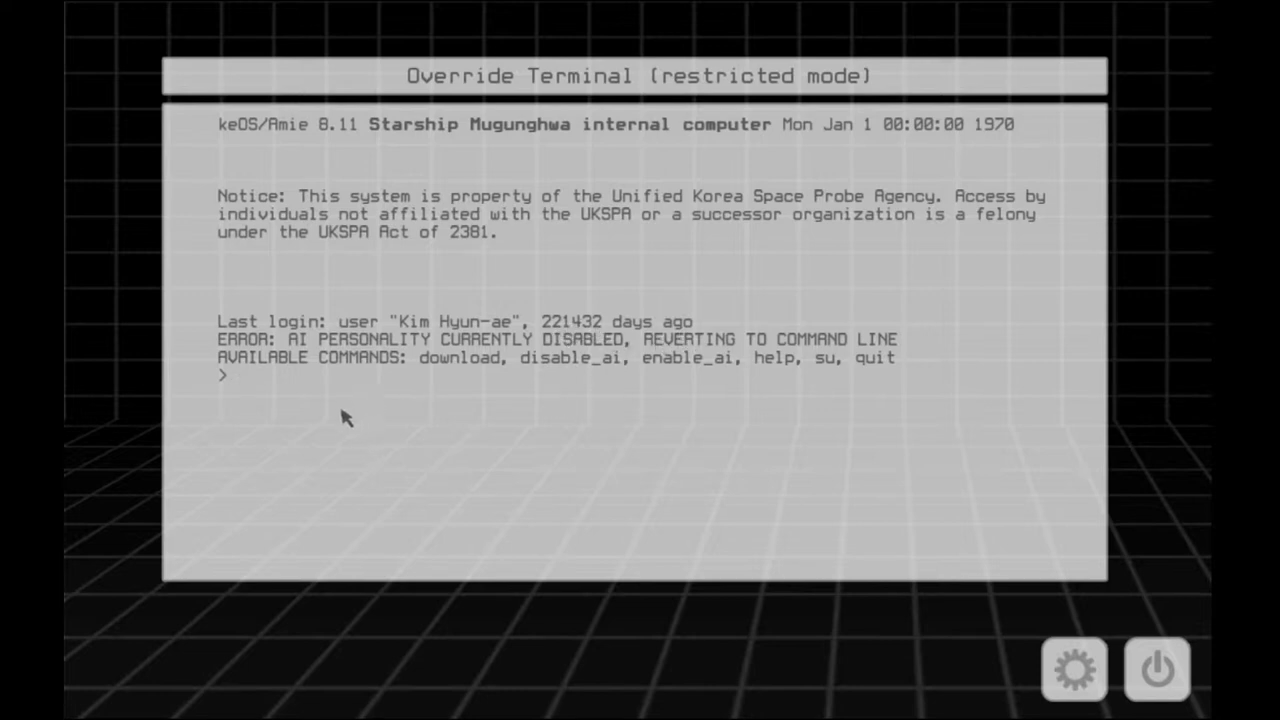
pyautogui.moveTo(1048, 366)
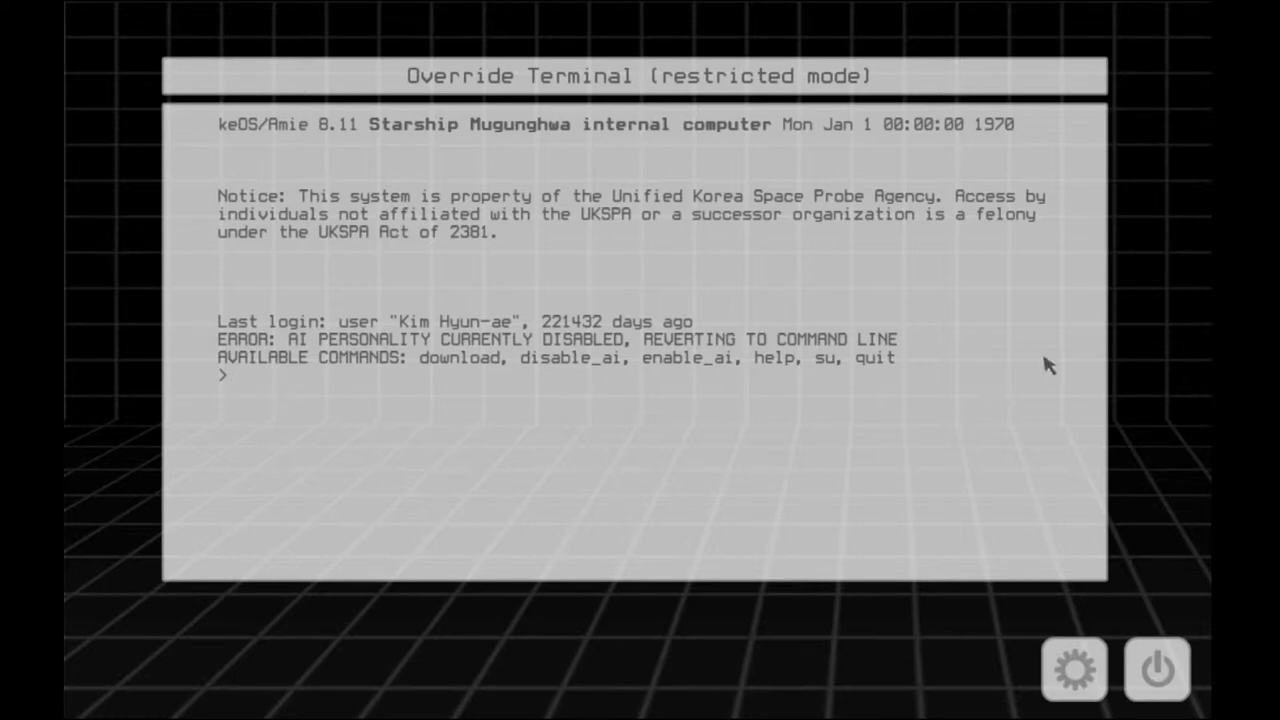
pyautogui.moveTo(1120, 342)
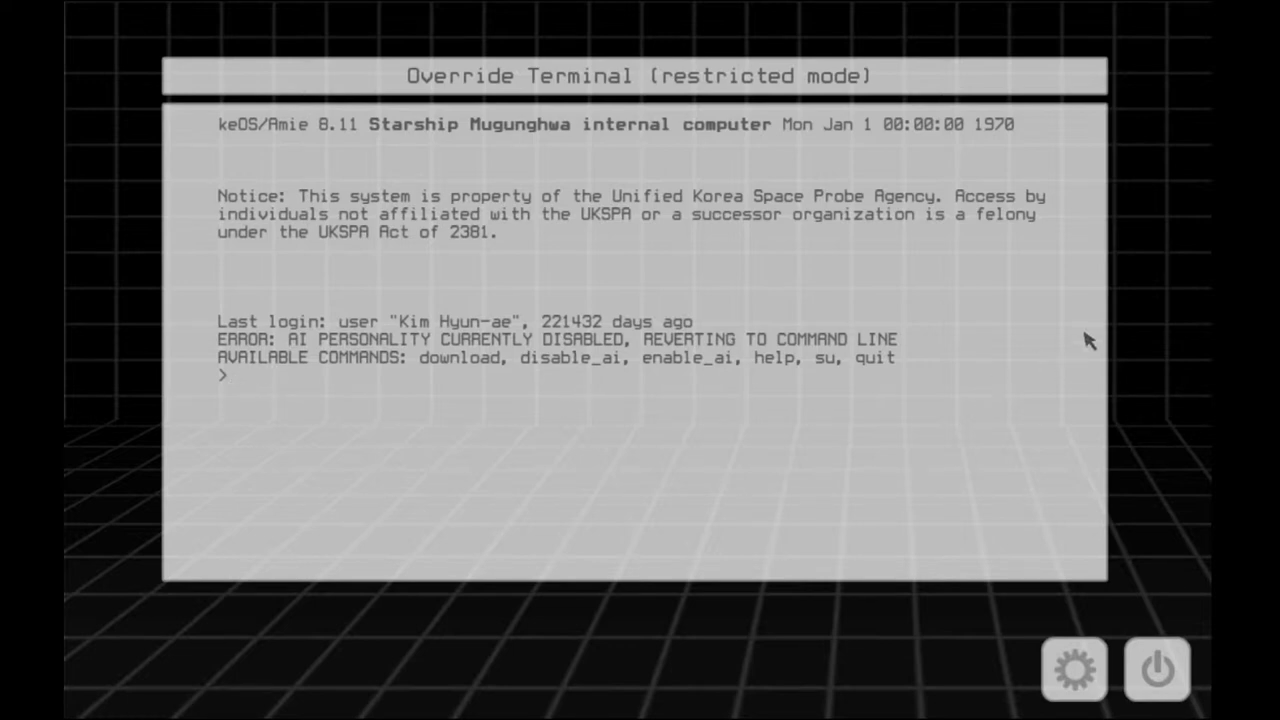
# Try adventure-game commands go north, inventory and look at the terminal prompt
pyautogui.write('go notr')
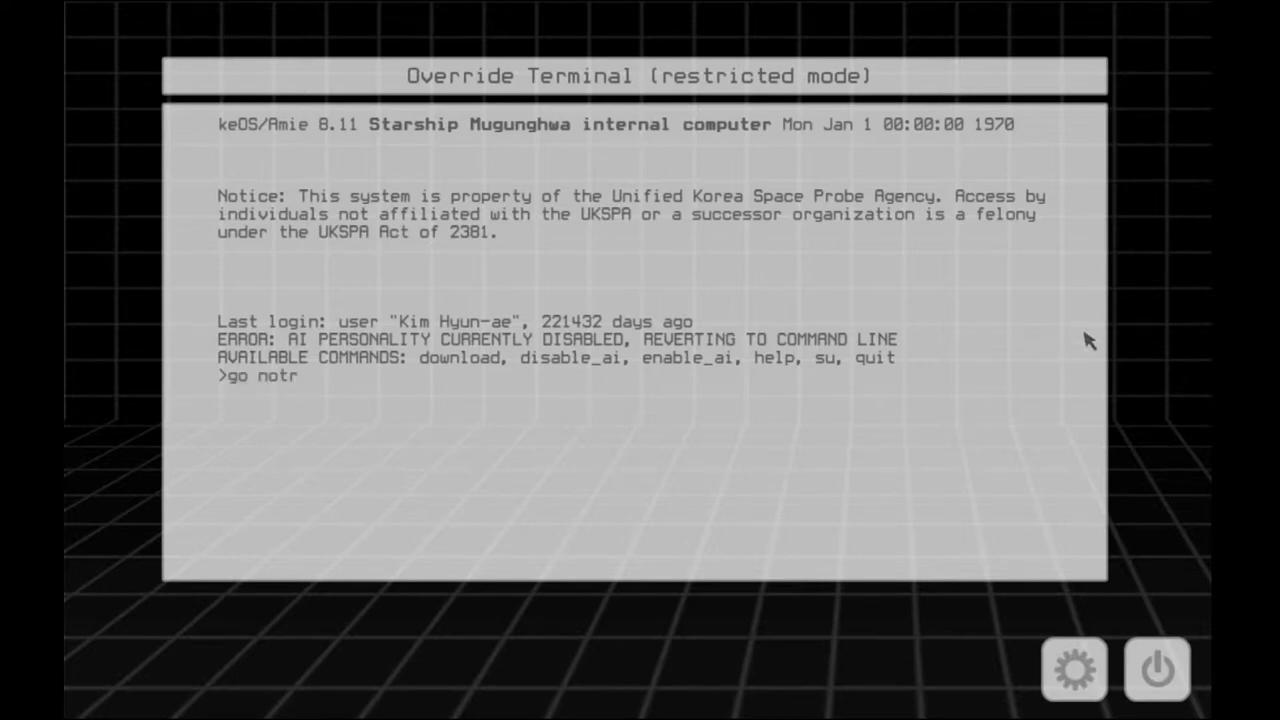
pyautogui.press('Enter')
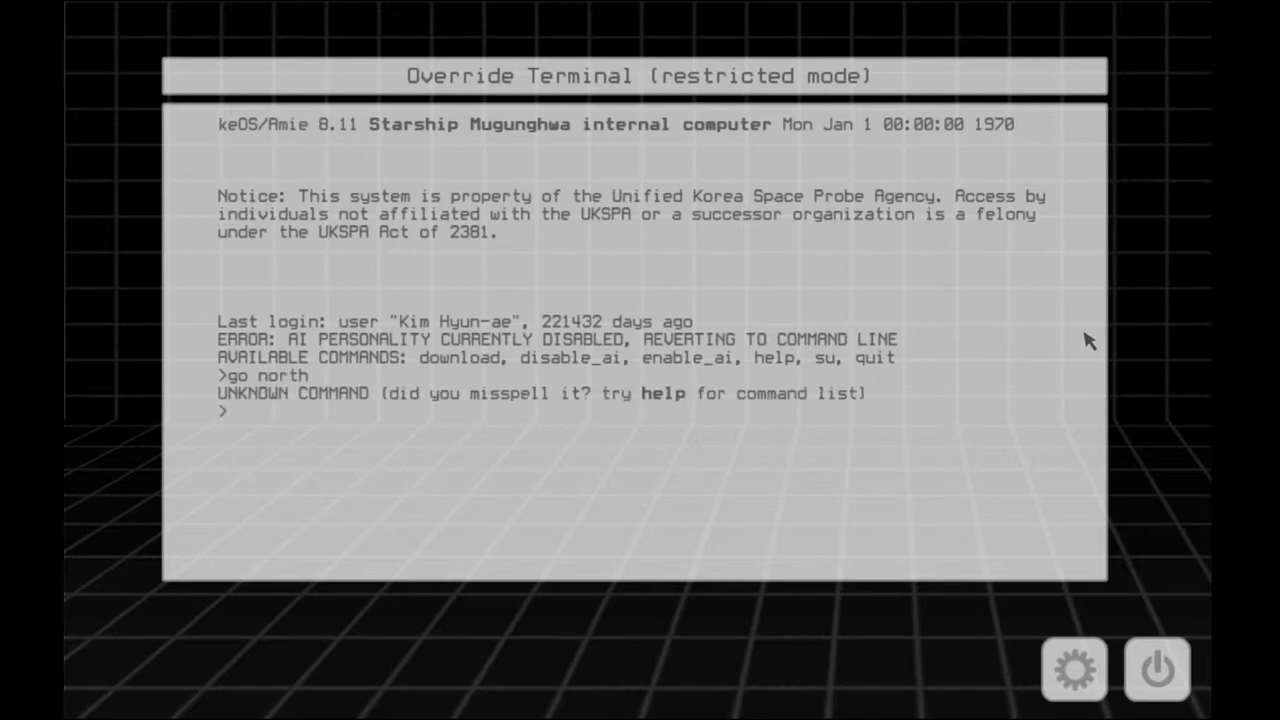
pyautogui.write('inventory')
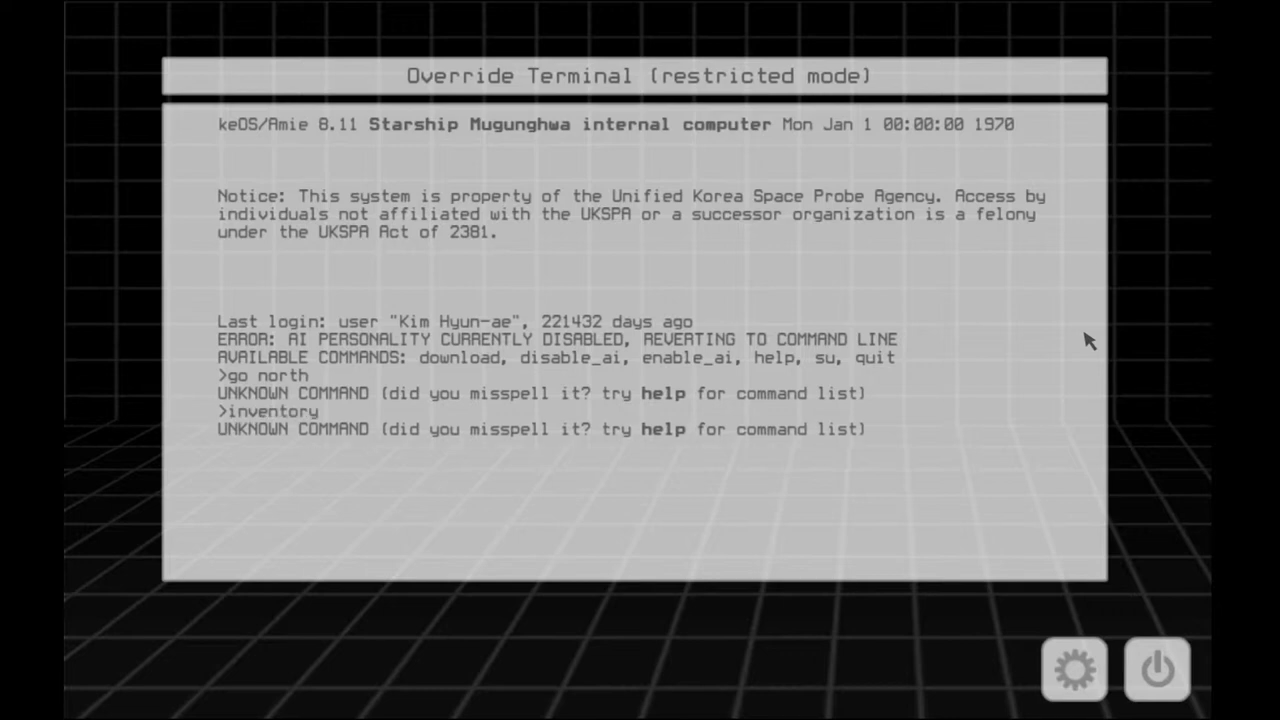
pyautogui.write('look inventory')
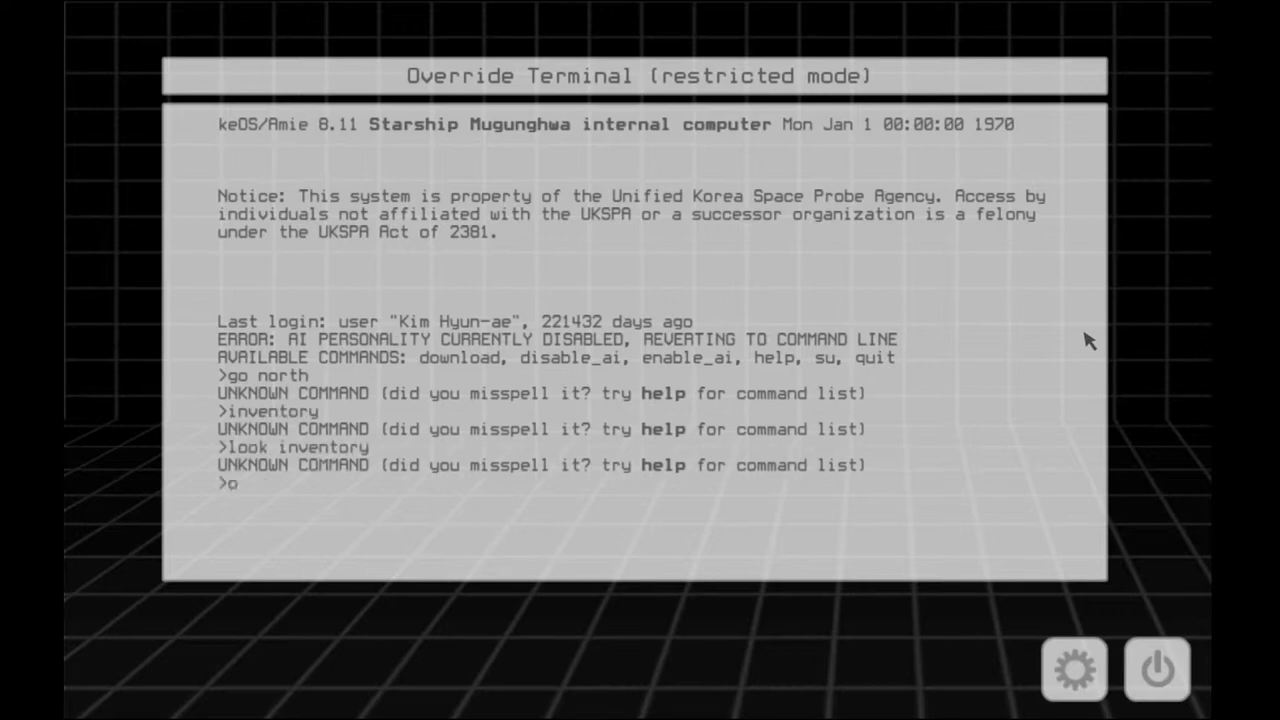
pyautogui.write('look')
pyautogui.write('map')
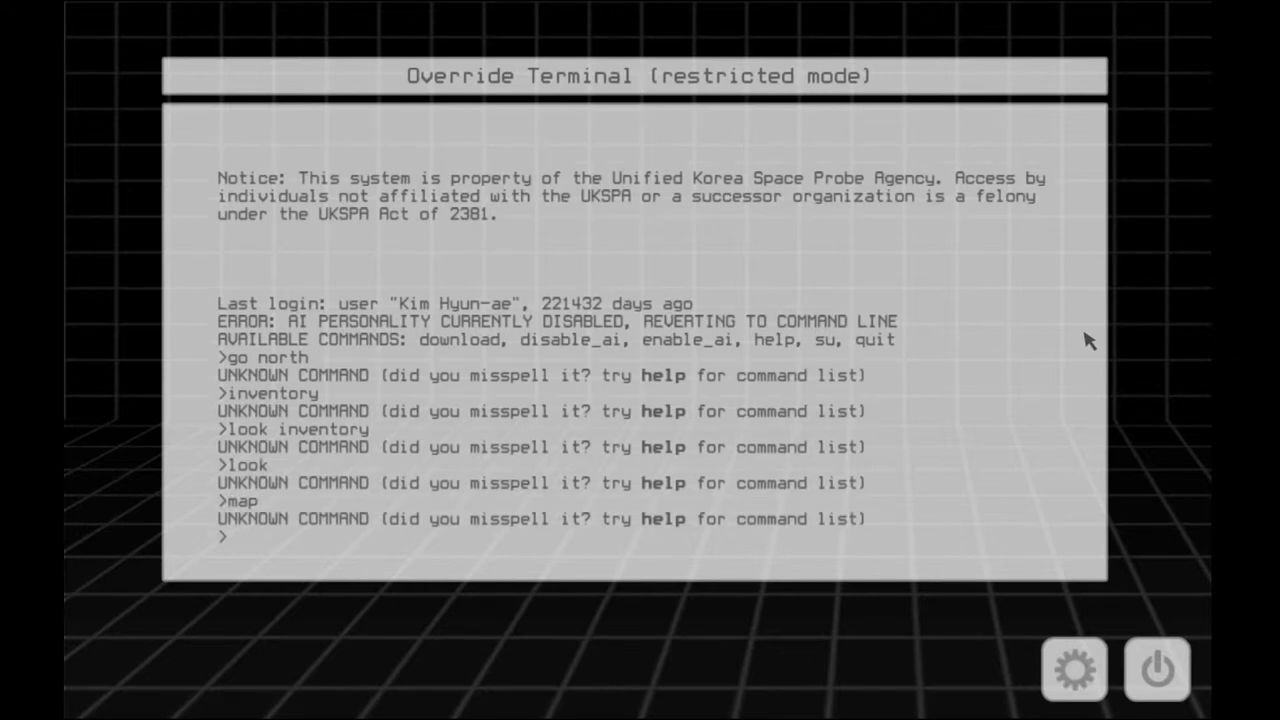
# Try go west, go den and other movement commands, which the terminal rejects
pyautogui.write('go')
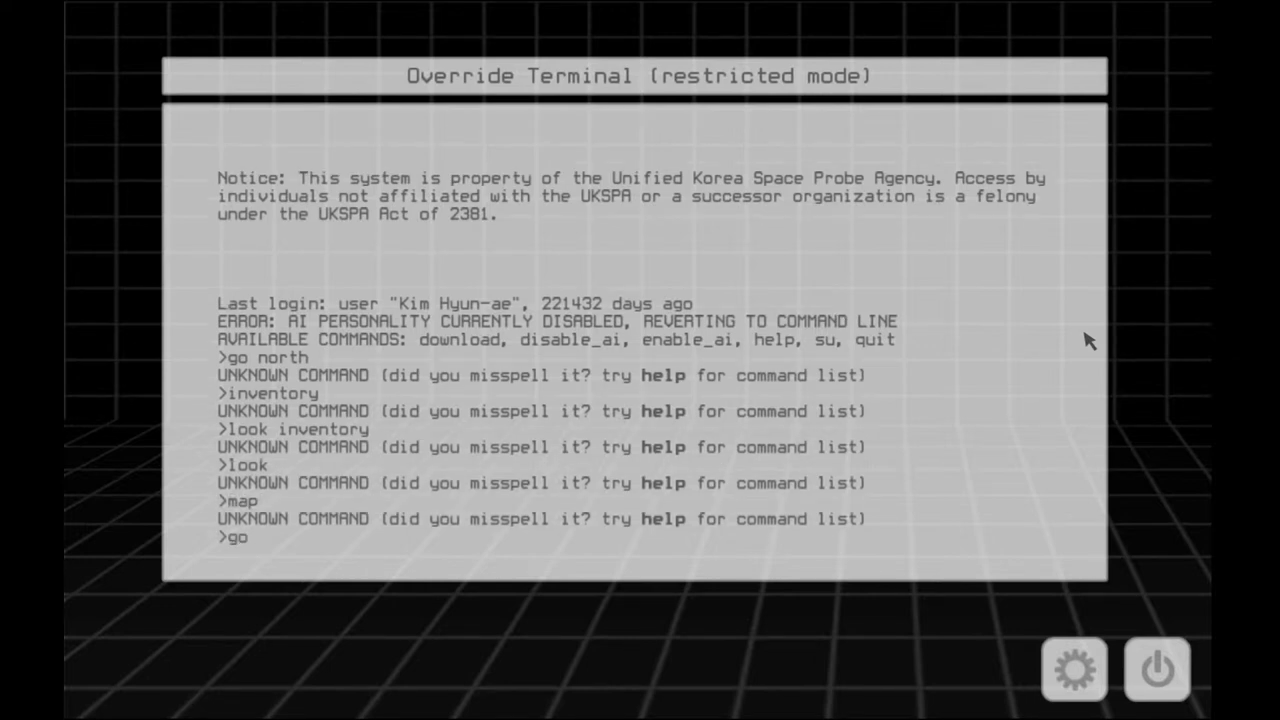
pyautogui.write('west')
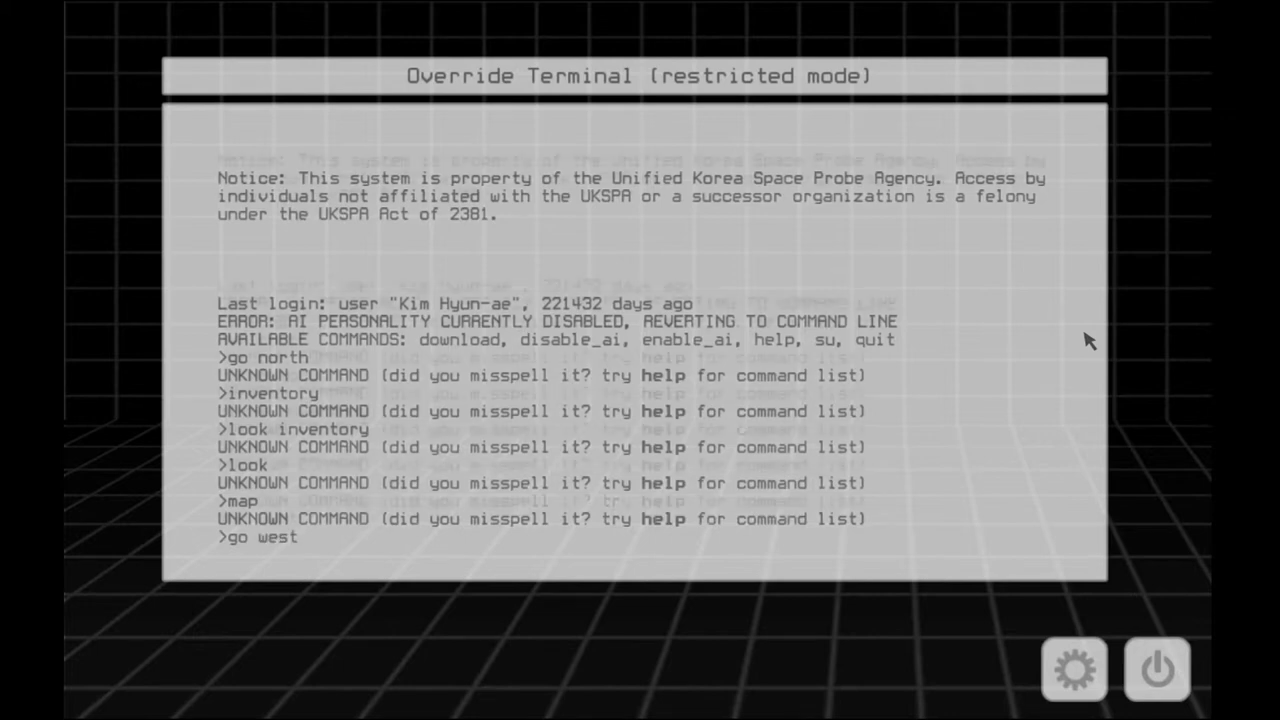
pyautogui.write('d')
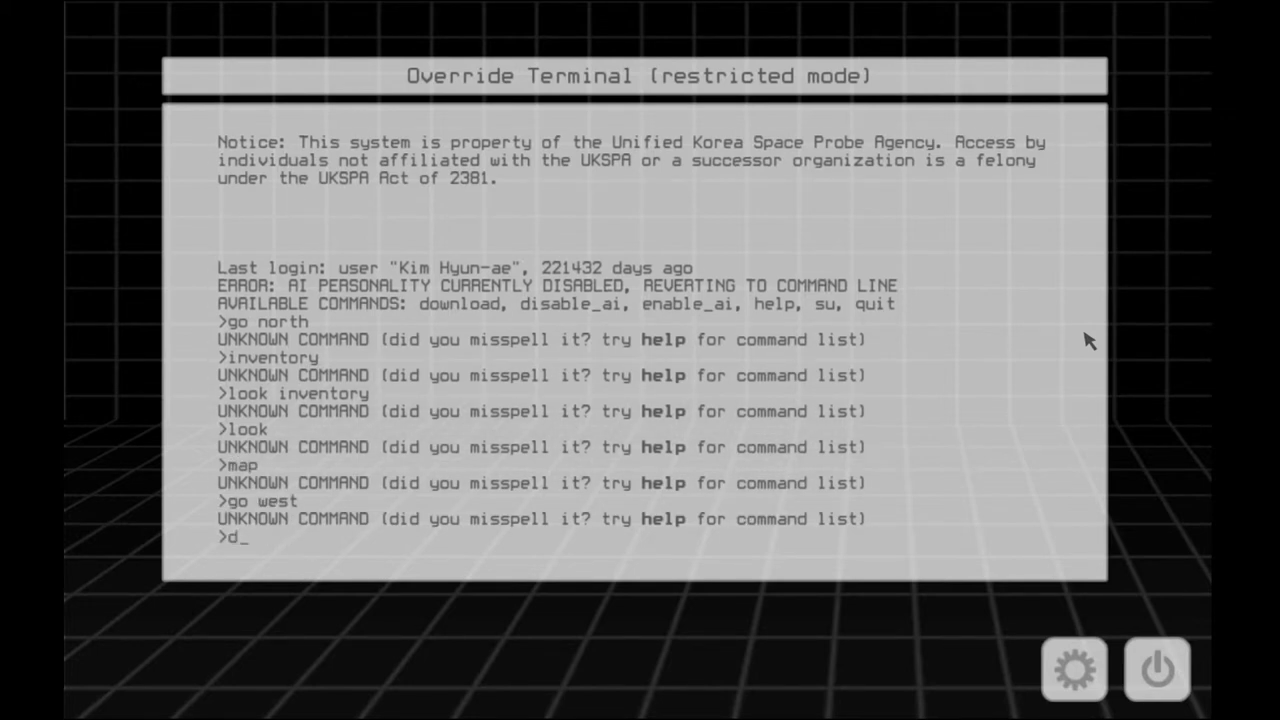
pyautogui.write('go den')
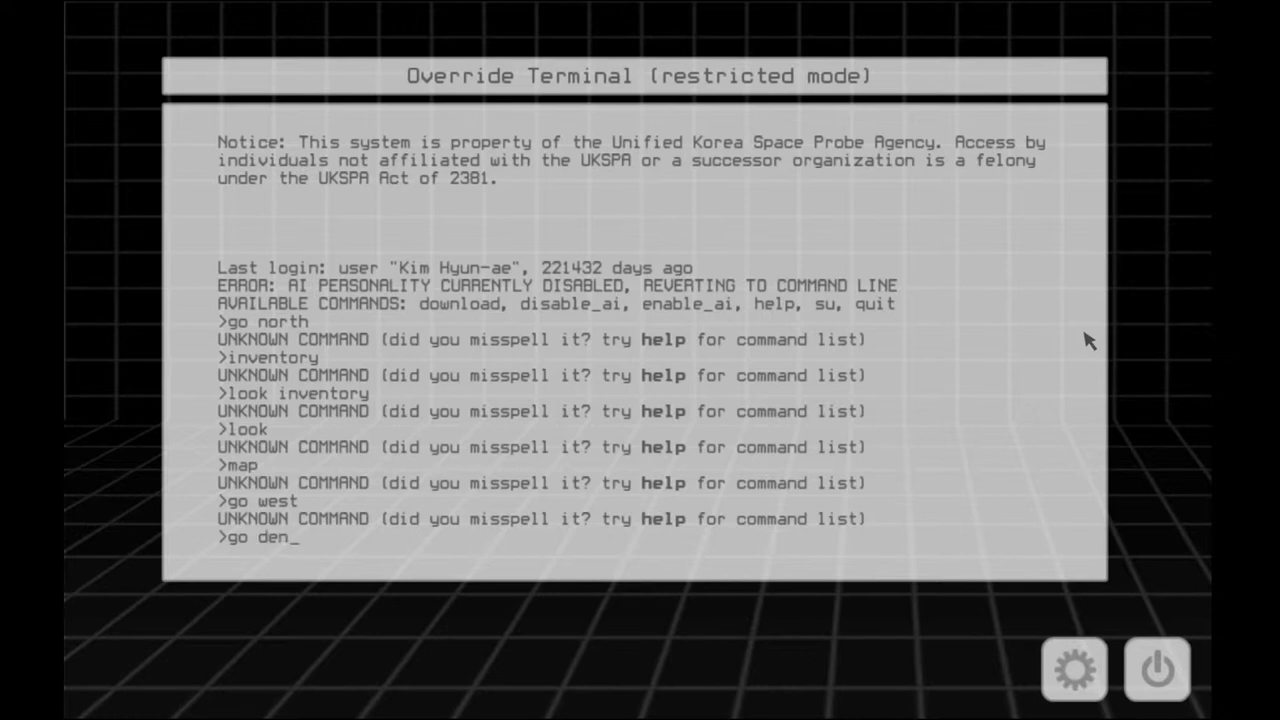
pyautogui.write('e')
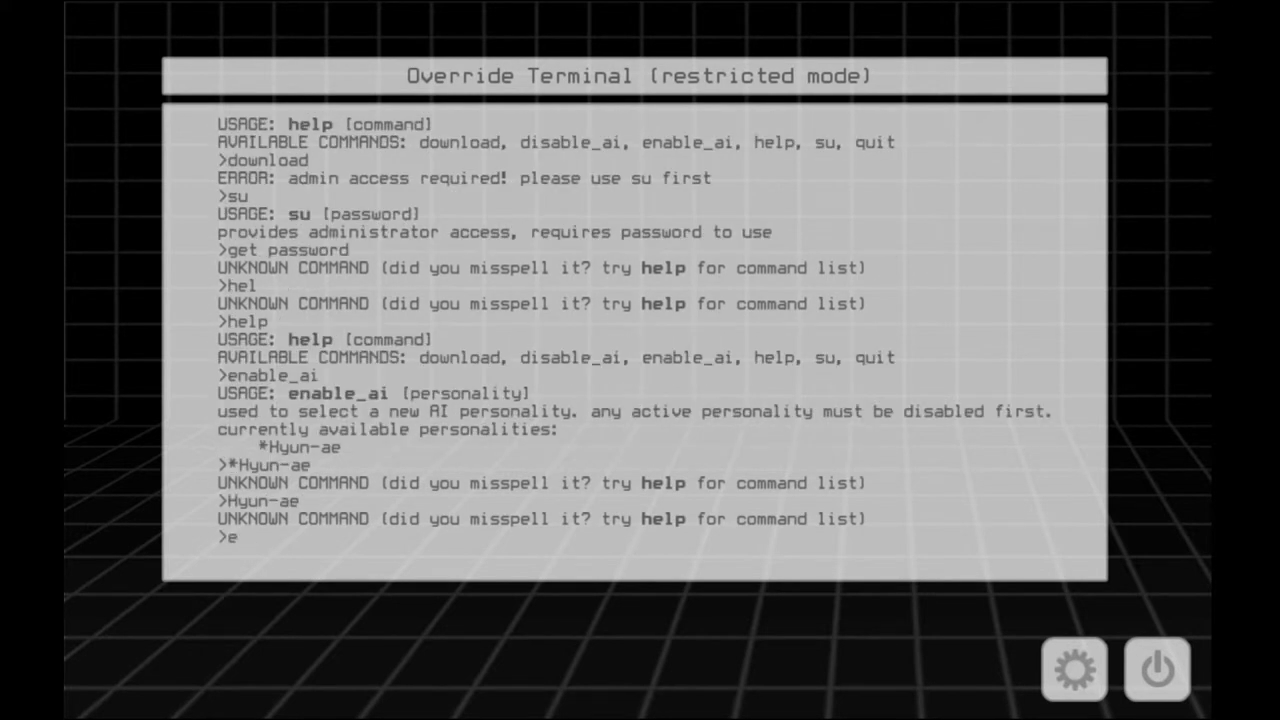
# Try enable_*Hyun-ae and helps at the terminal, both rejected
pyautogui.write('nable')
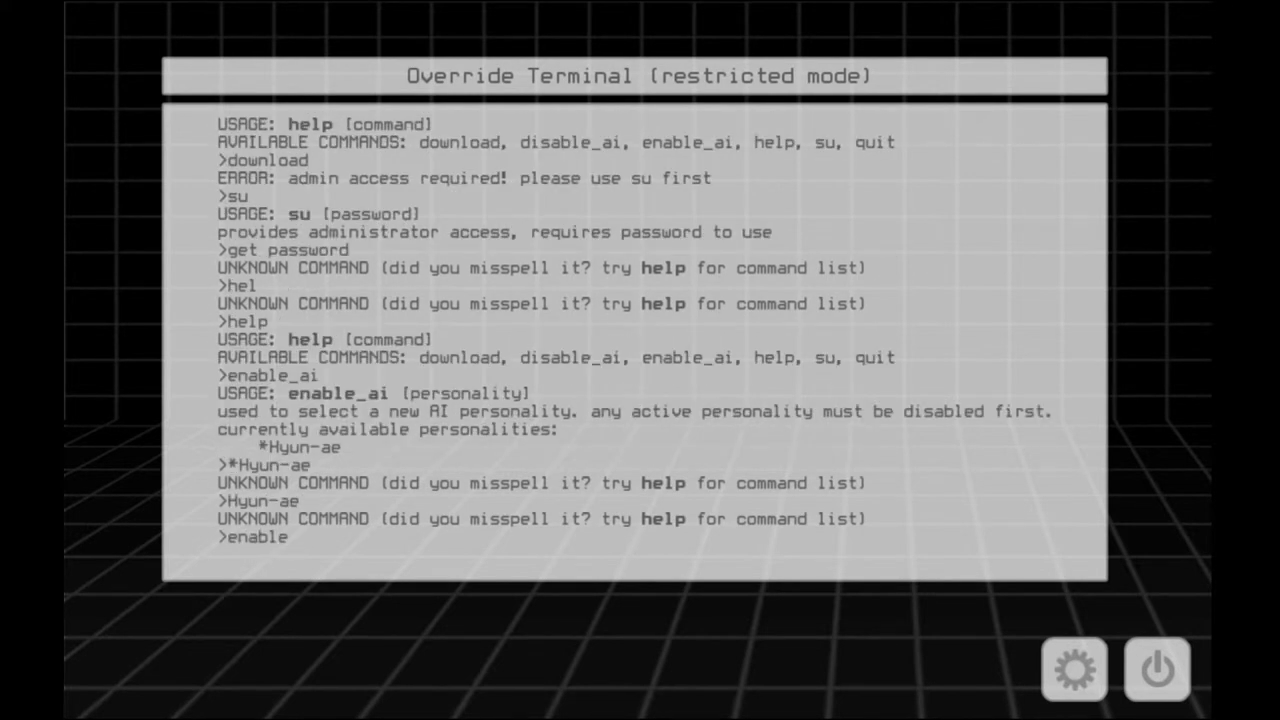
pyautogui.write('_Hyun-ae')
pyautogui.write('Help sup')
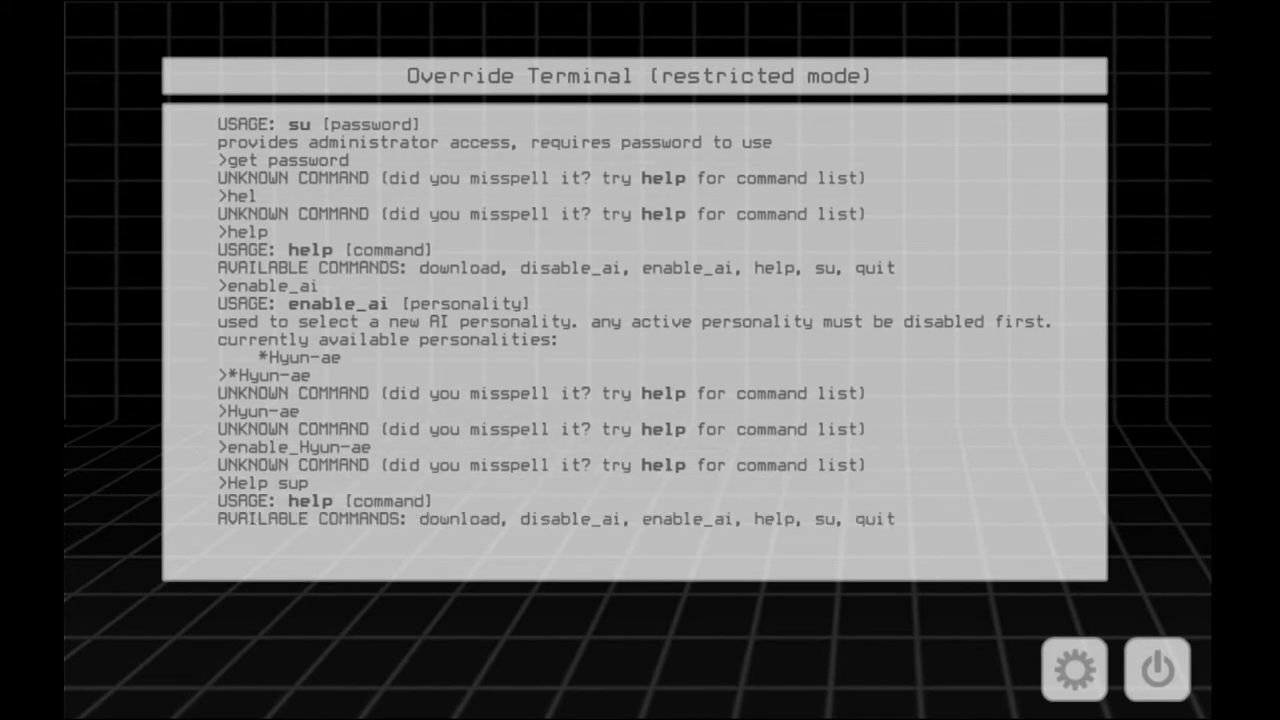
pyautogui.write('helps')
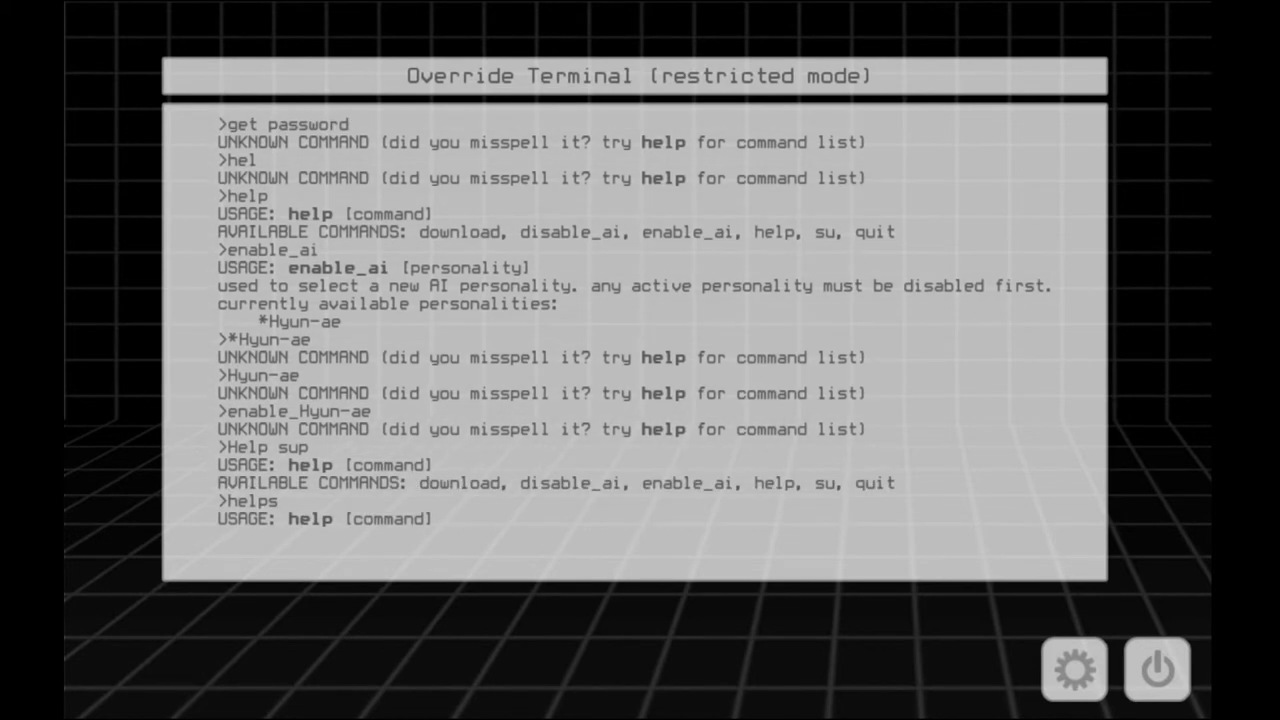
# Try ajay and download_*Hyun-ae, then bring up the help command list again
pyautogui.write('ajwa')
pyautogui.write('ajy')
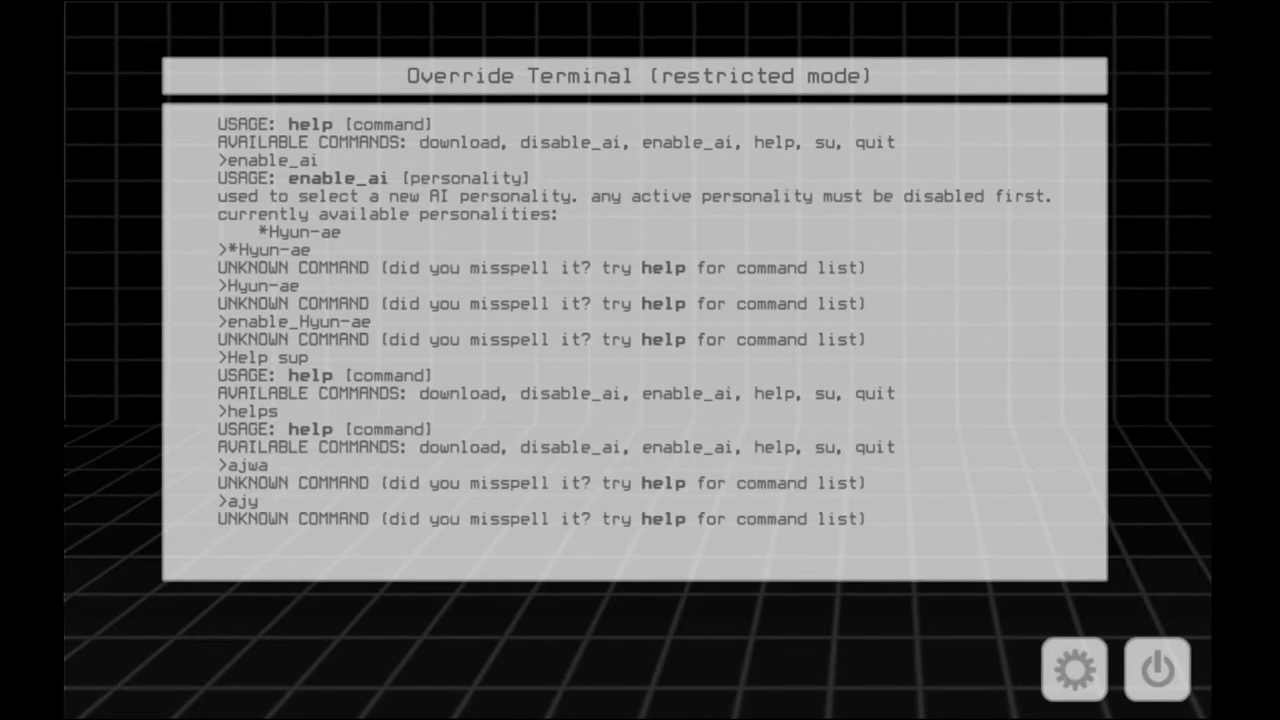
pyautogui.write('ajay')
pyautogui.write('download_*Hyu')
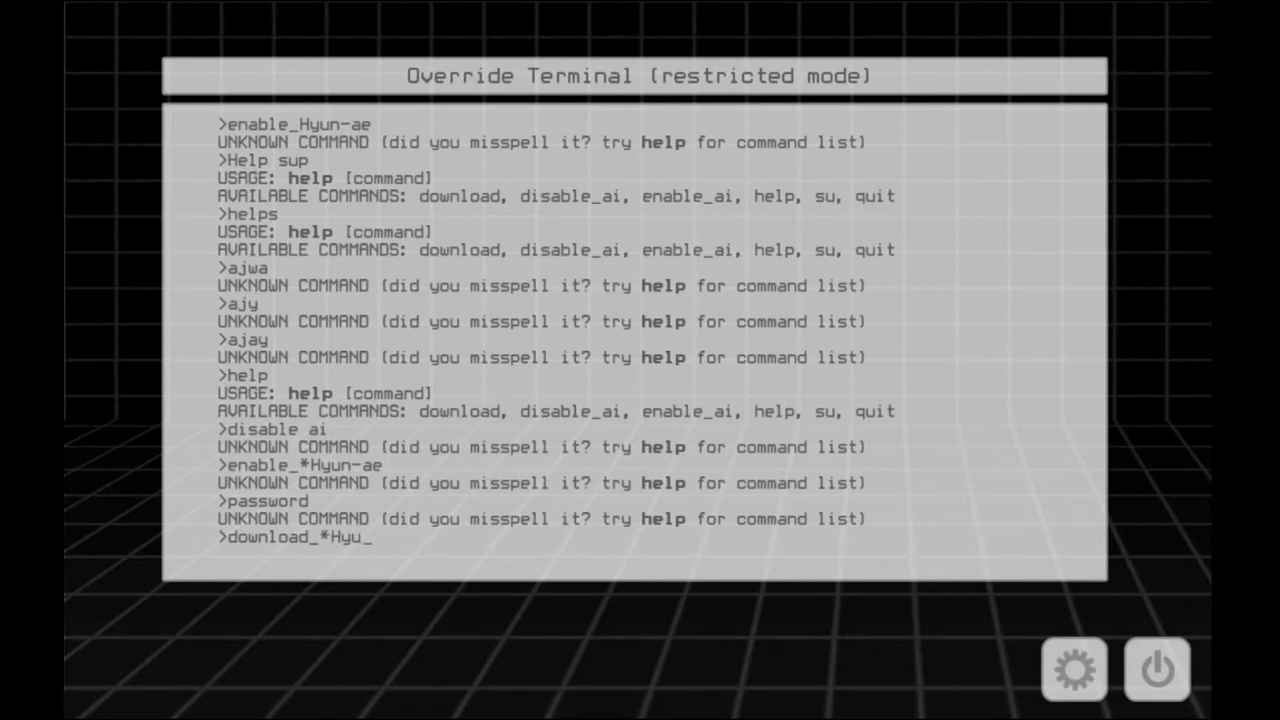
pyautogui.press('Enter')
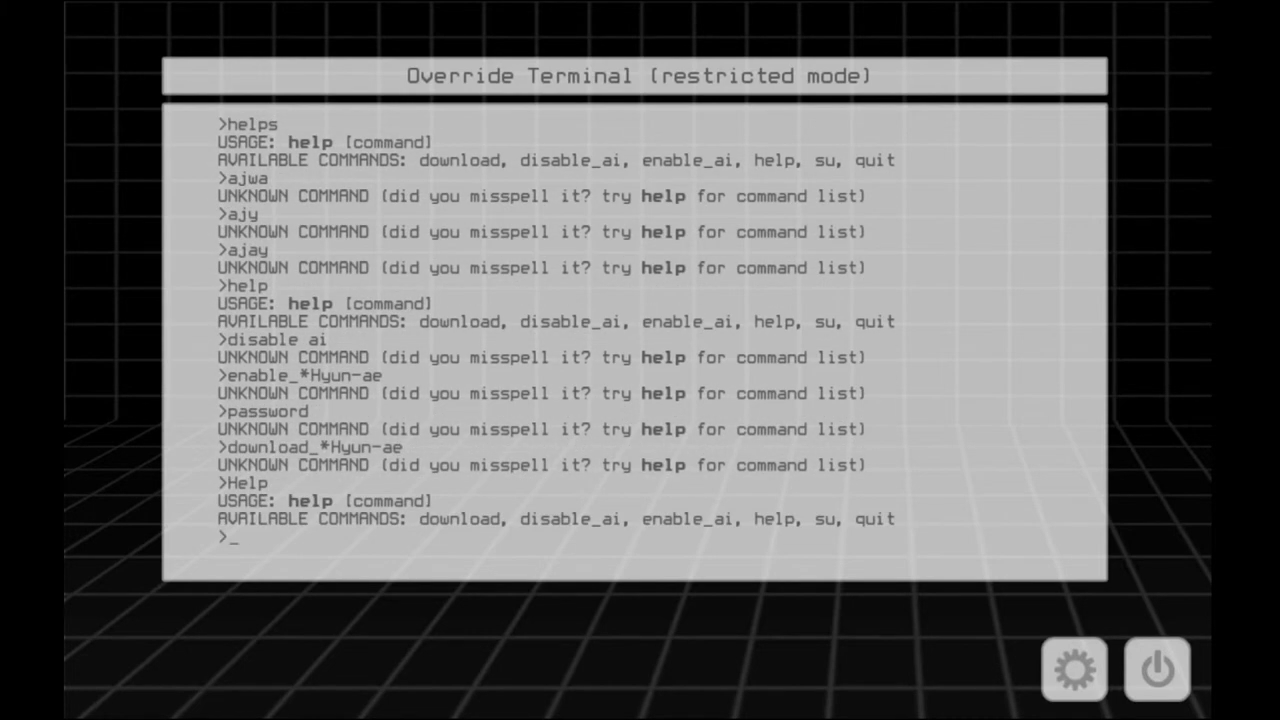
# Run disable_ai, then enable_ai *Hyun-ae to activate the Hyun-ae personality
pyautogui.write('disable_ai')
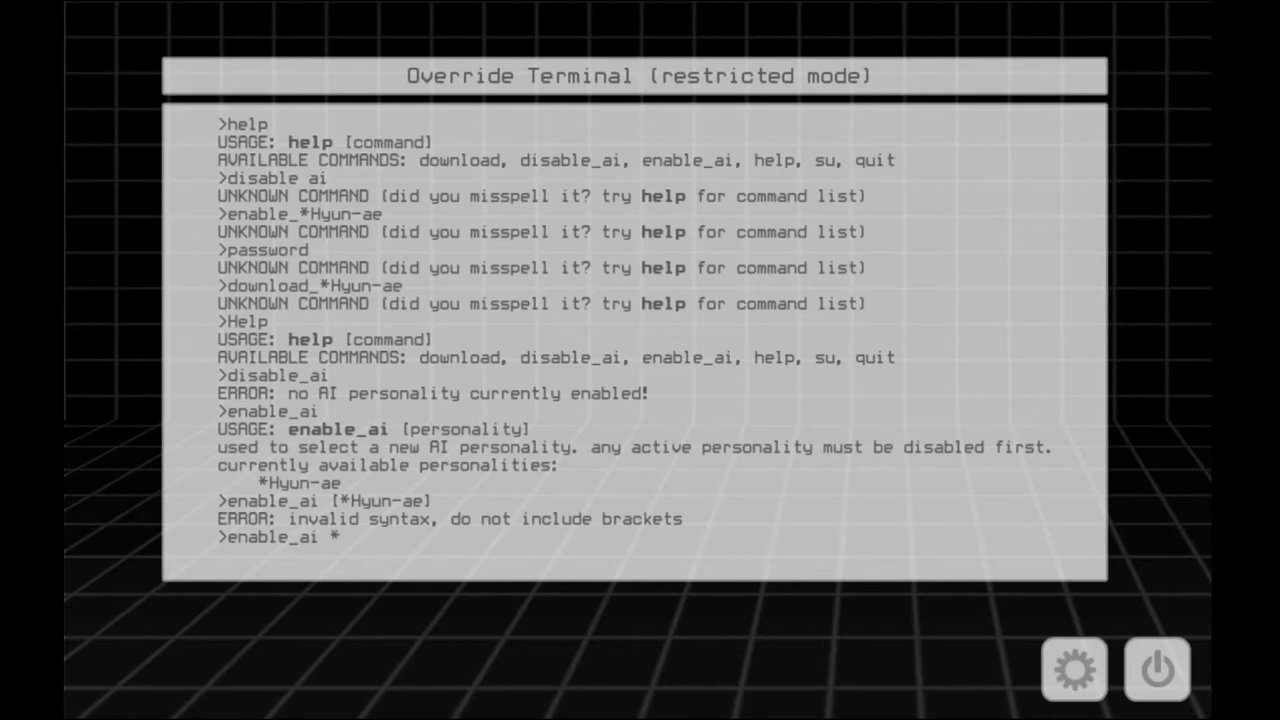
pyautogui.write('Hyun-ae')
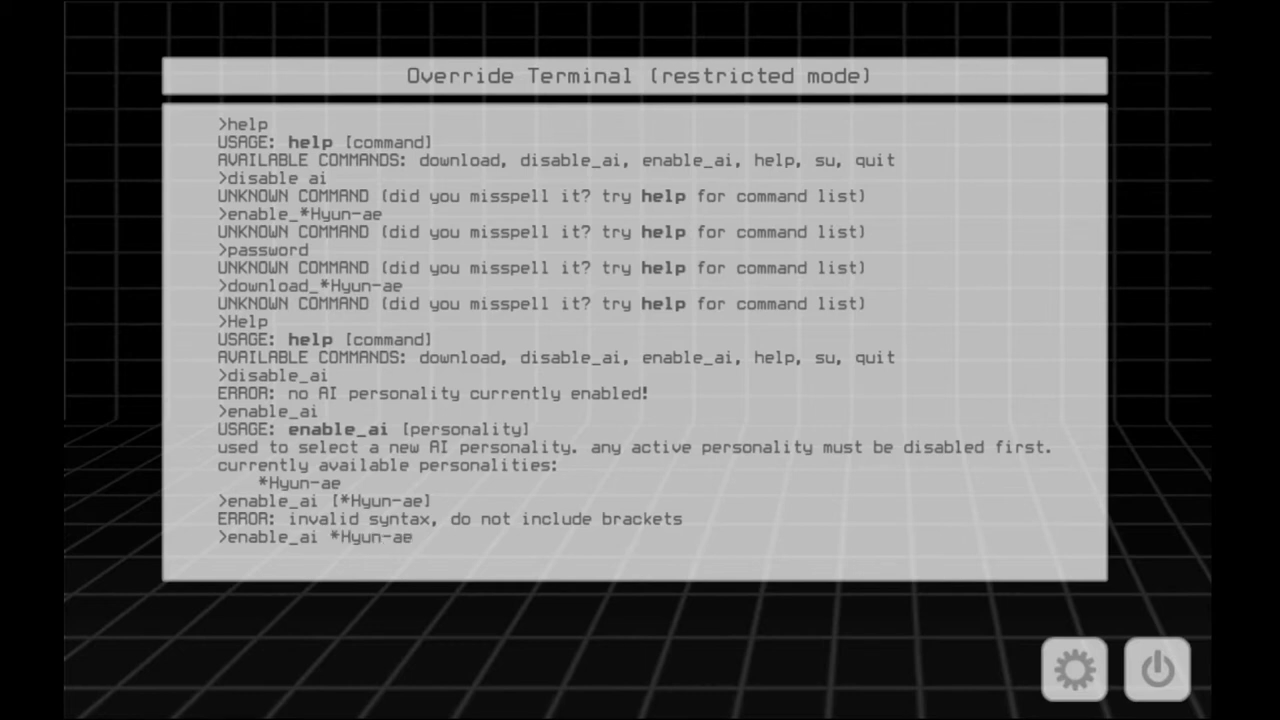
pyautogui.press('Enter')
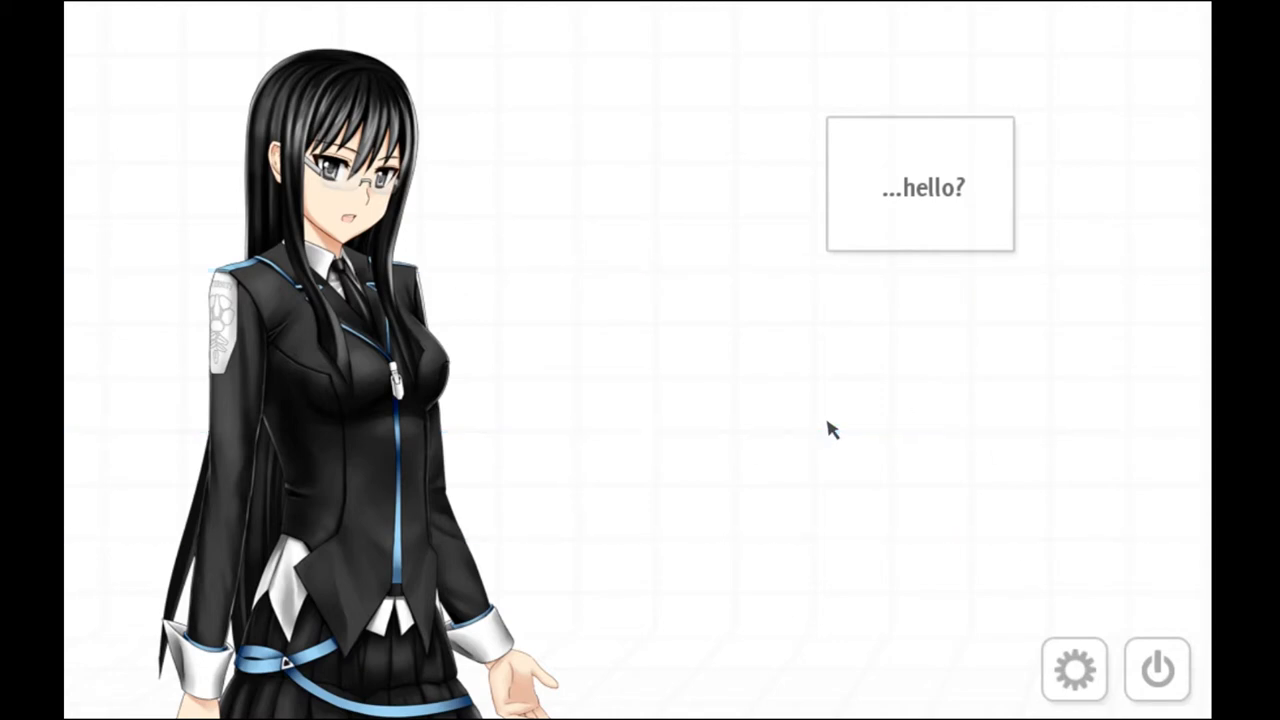
# Advance through Hyun-ae's greeting lines until she asks for an introduction
pyautogui.click(832, 432)
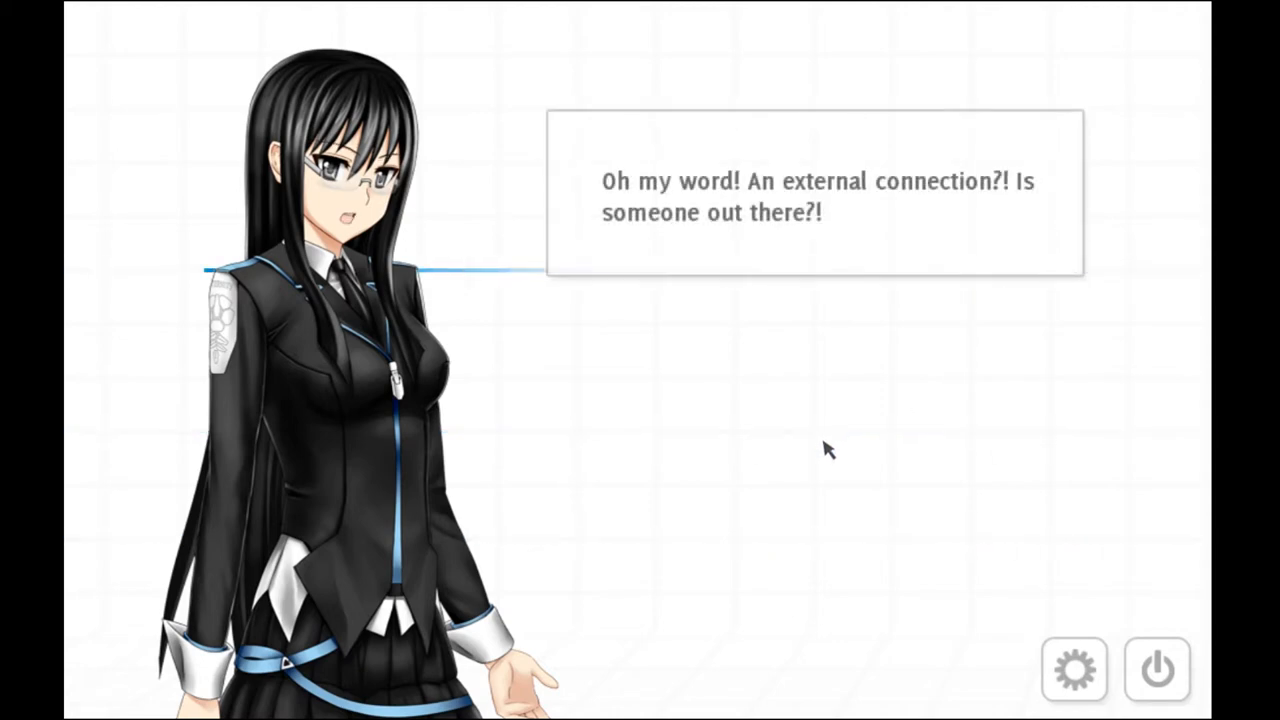
pyautogui.click(828, 450)
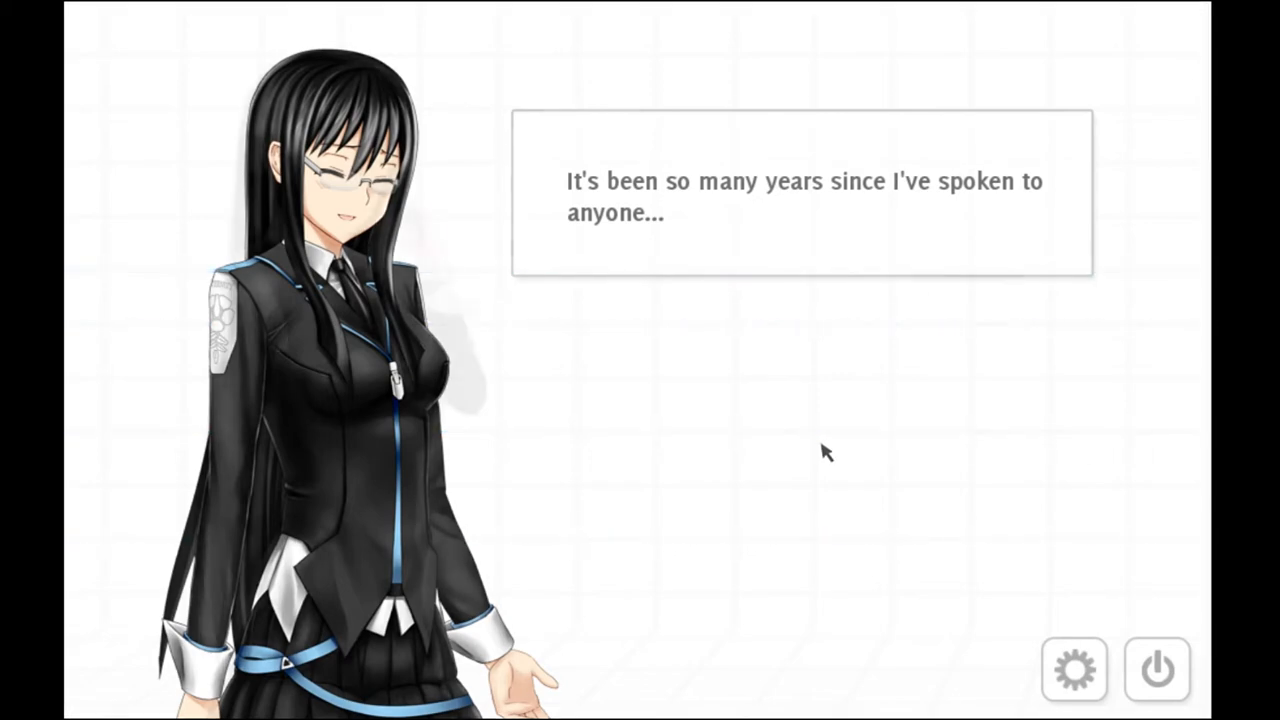
pyautogui.click(824, 452)
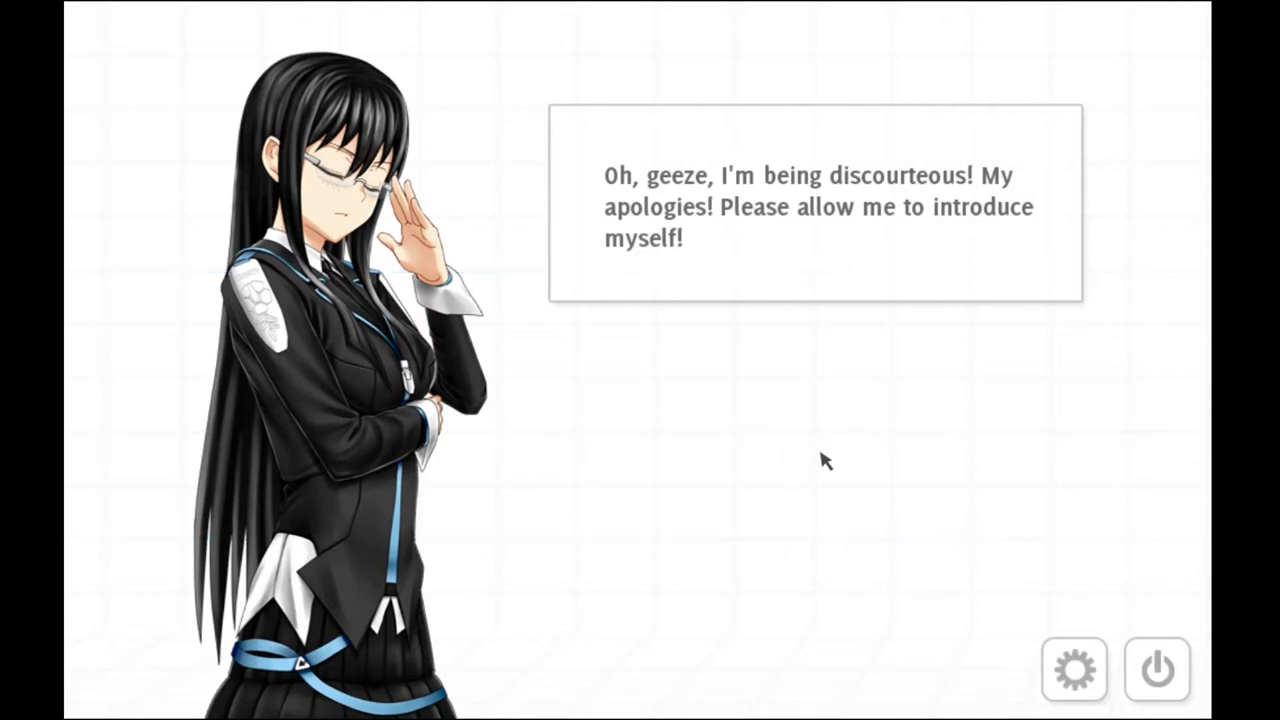
pyautogui.click(826, 460)
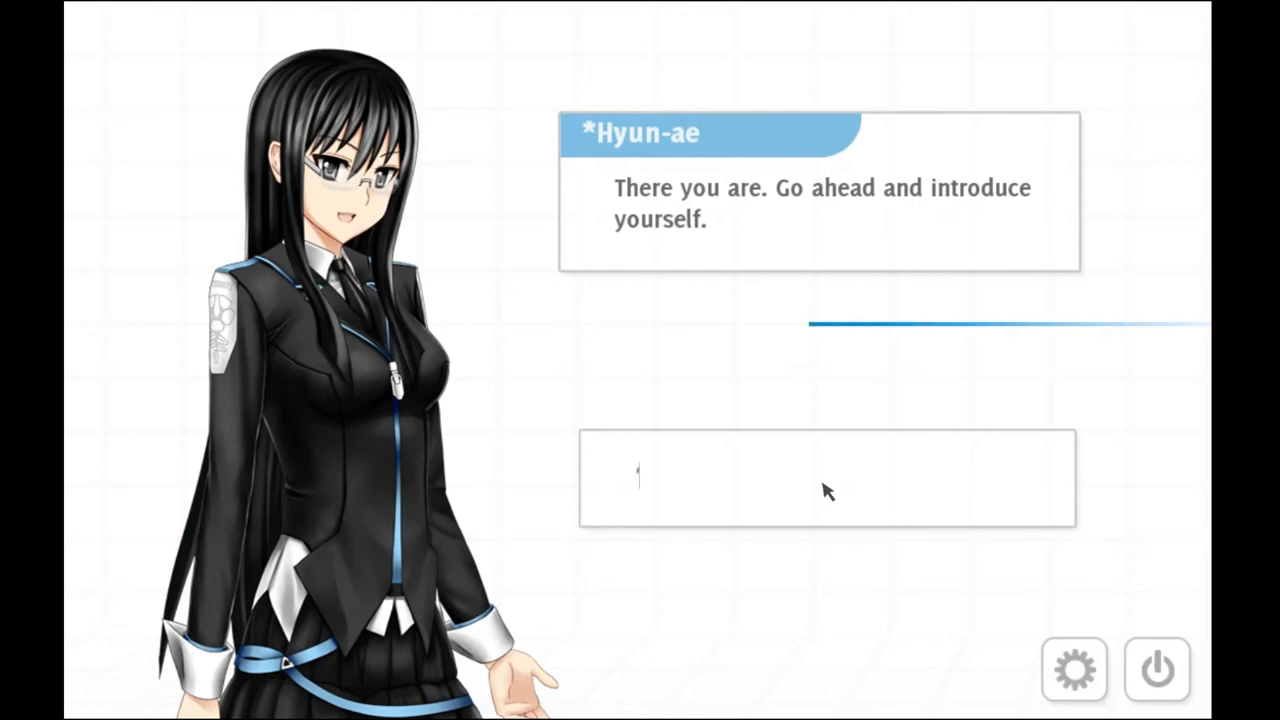
# Reply to Hyun-ae with "'sup, babe, hey call me" and send it
pyautogui.write("'sup, babem,")
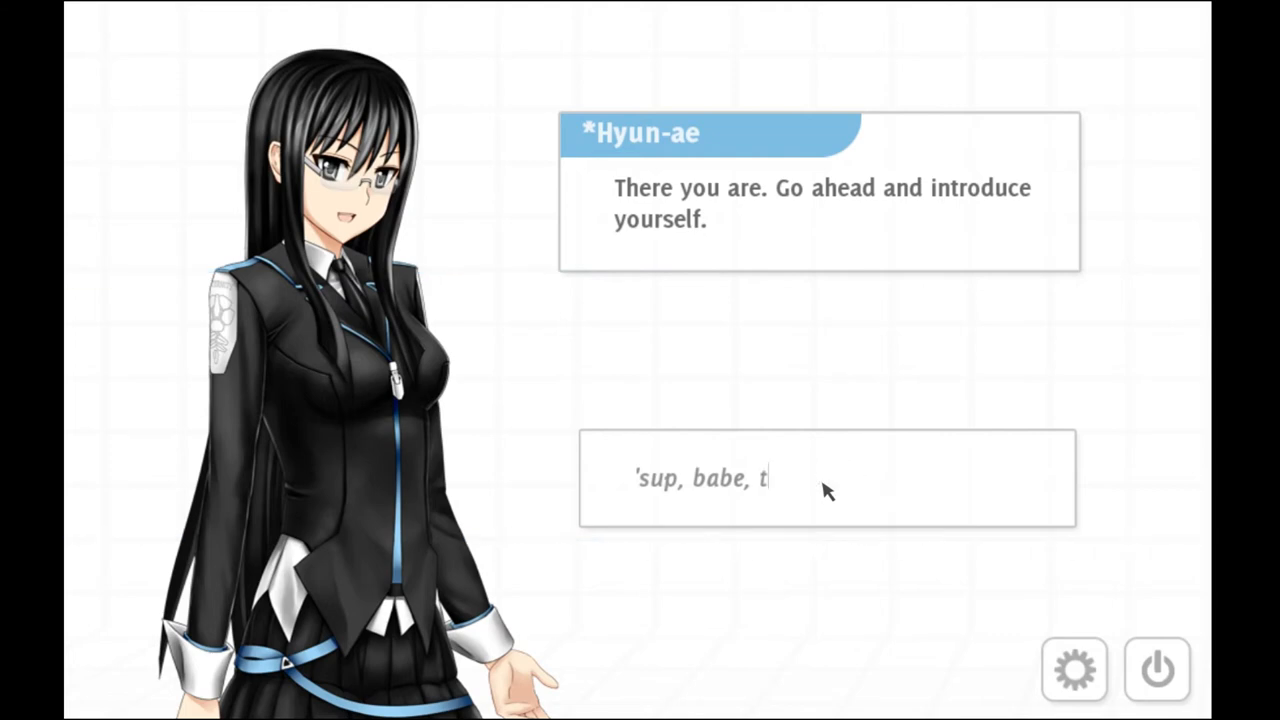
pyautogui.write('hey call me')
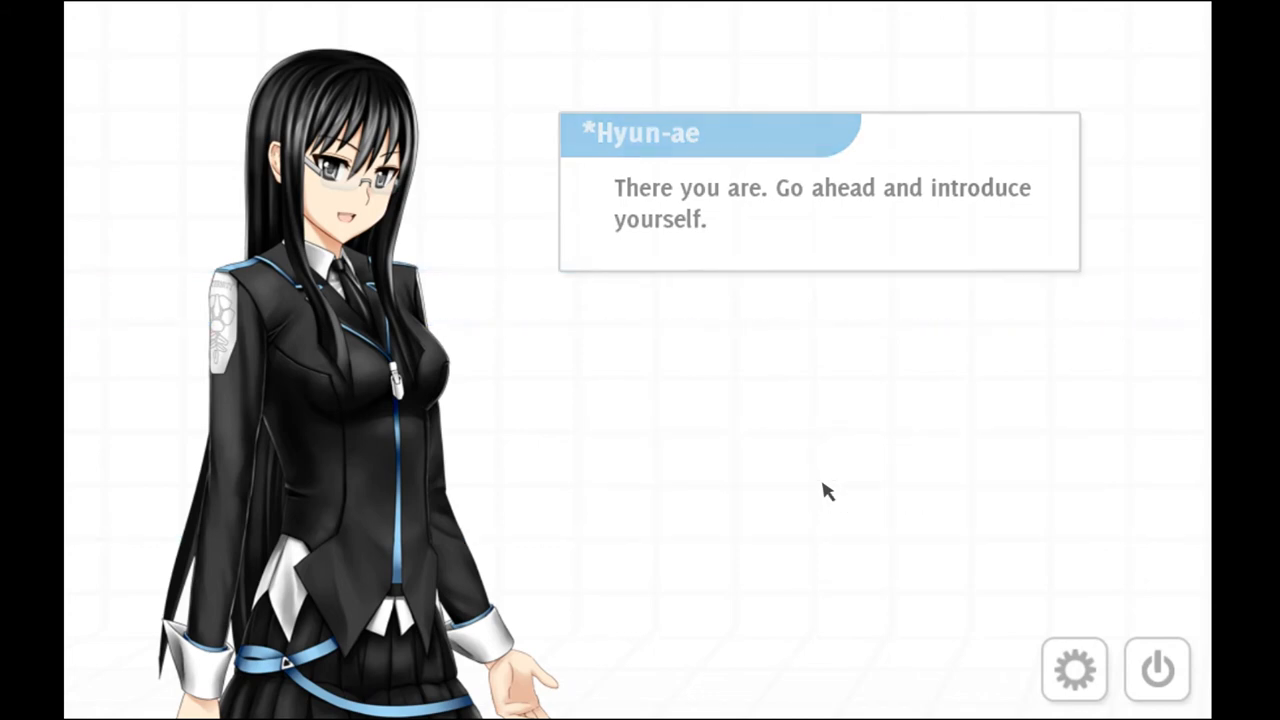
pyautogui.click(828, 492)
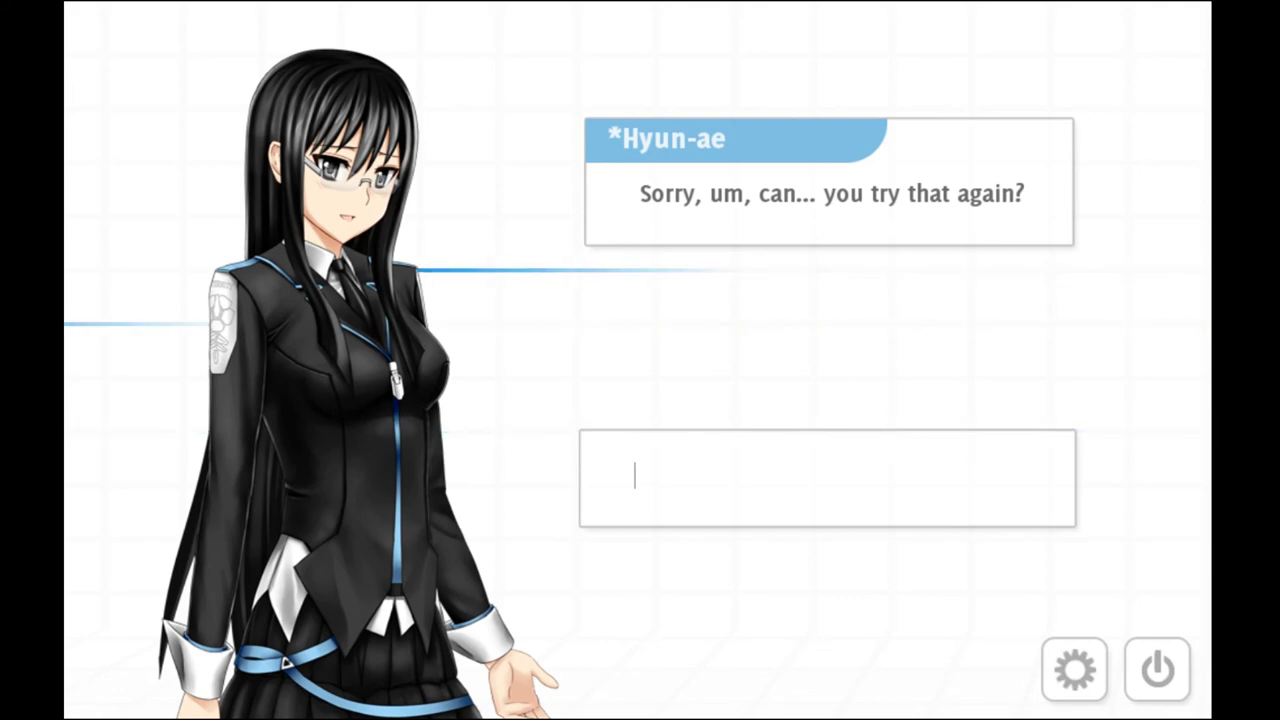
# Begin a new introduction reading "Hey please go out with" after she asks to retry
pyautogui.write("Hello I'm Aaox")
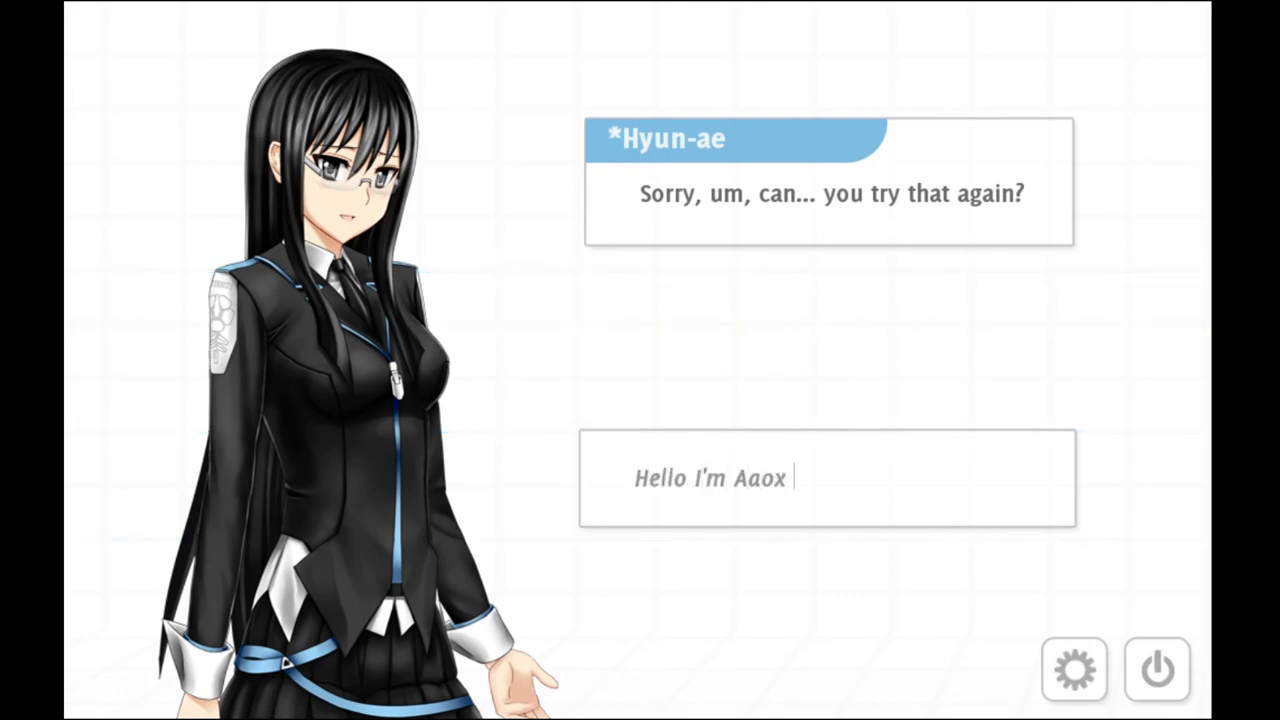
pyautogui.write('please go out with')
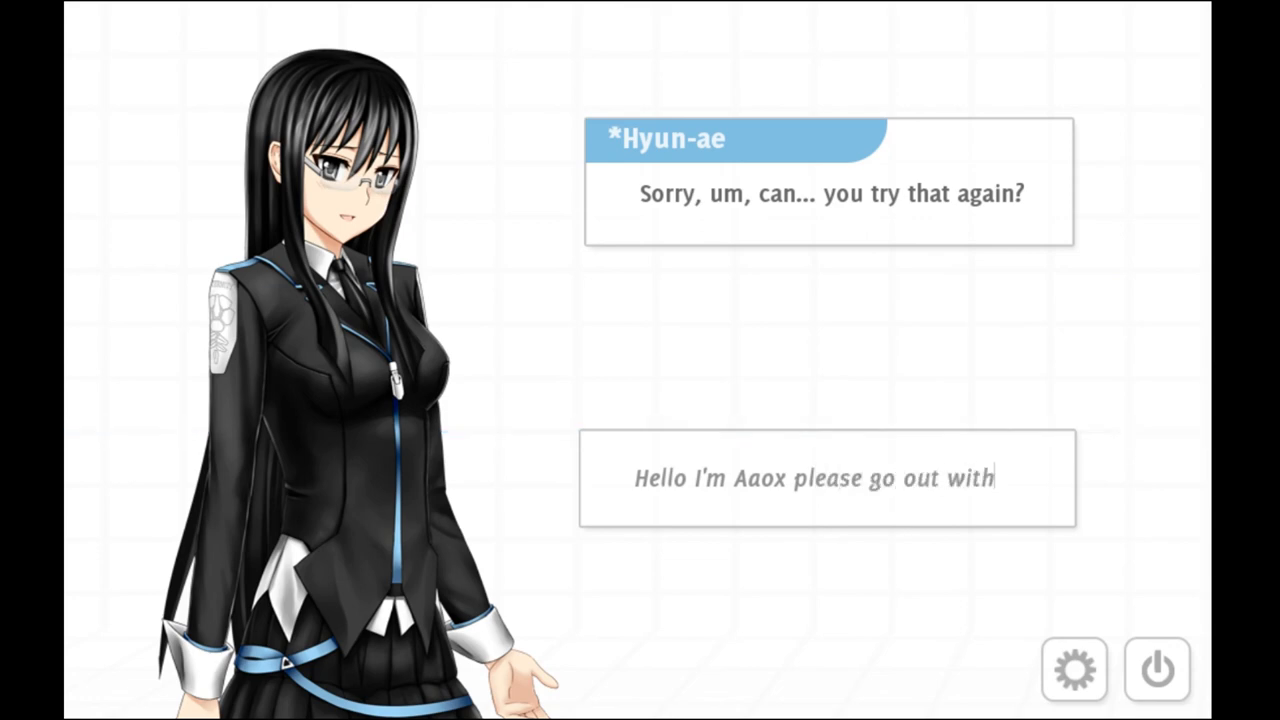